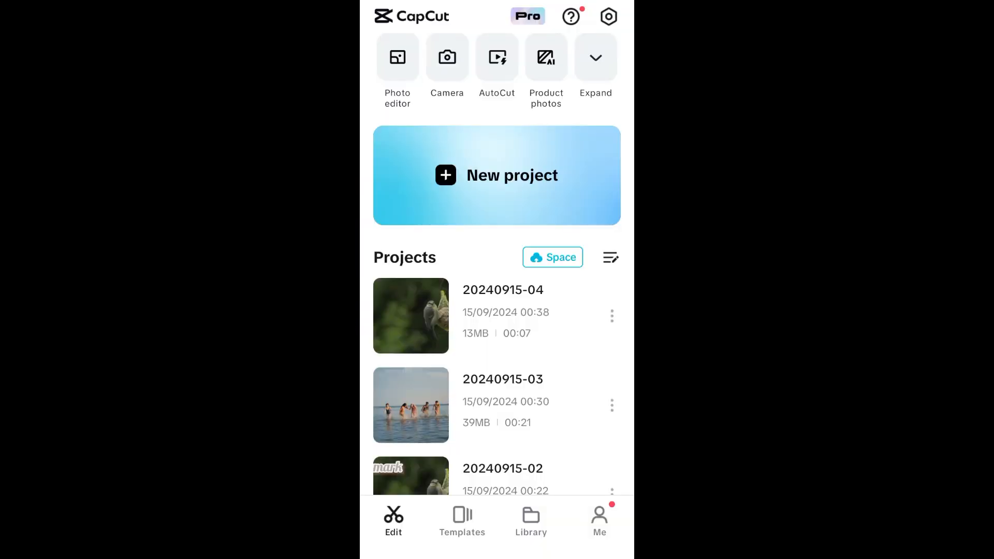
Start a new project with the hillside sunset couple clip
{"action": "left_click", "coordinate": [496, 176]}
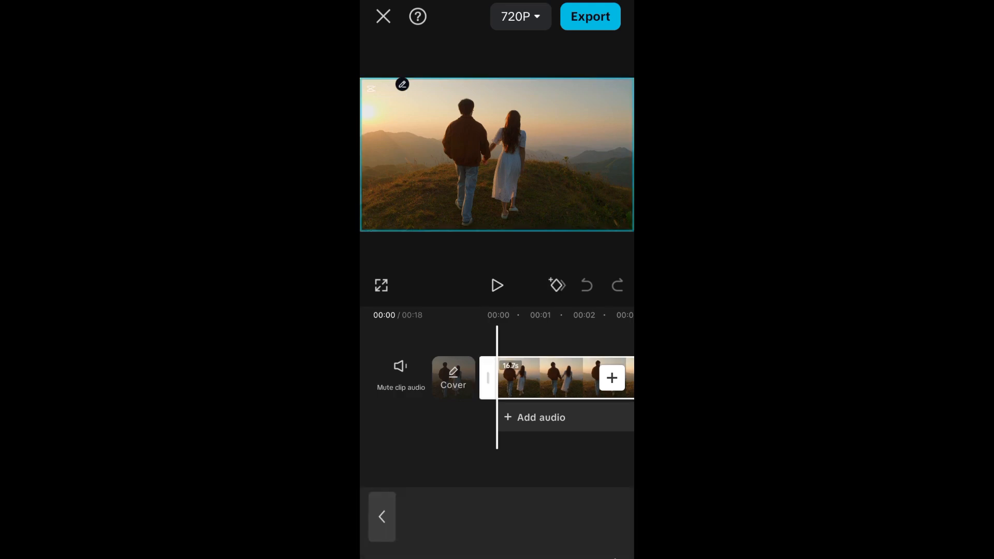
Select the sunset clip on the timeline and bring up its Video quality tool
{"action": "left_click", "coordinate": [558, 377]}
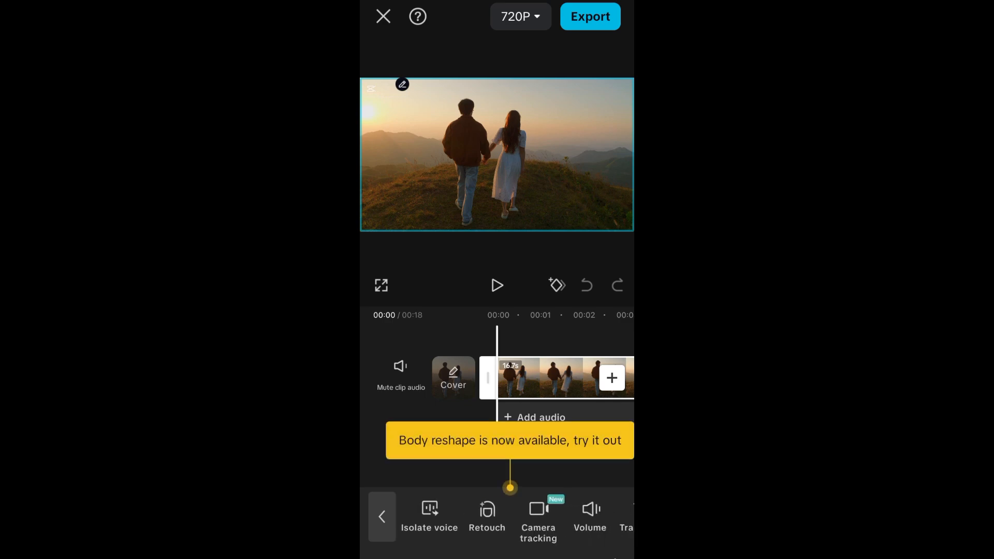
{"action": "scroll", "scroll_direction": "left", "scroll_amount": 3}
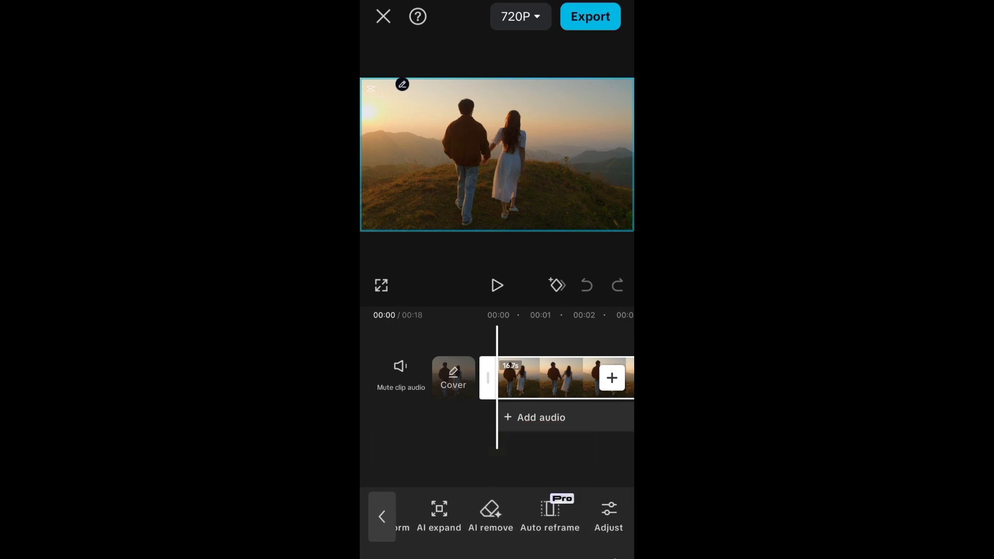
{"action": "scroll", "scroll_direction": "left", "scroll_amount": 3}
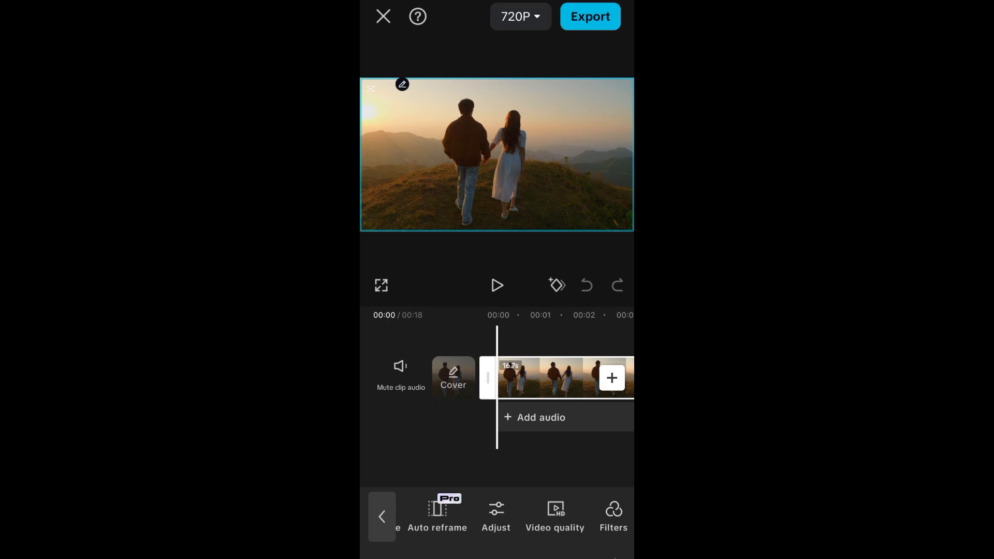
{"action": "left_click", "coordinate": [554, 513]}
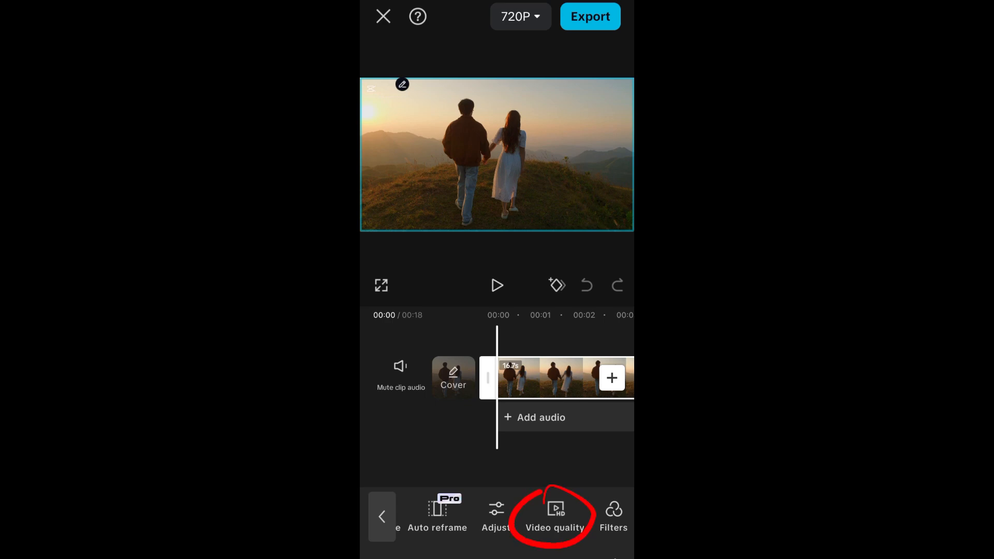
Apply Reduce image noise at Strong strength to the sunset clip
{"action": "left_click", "coordinate": [555, 513]}
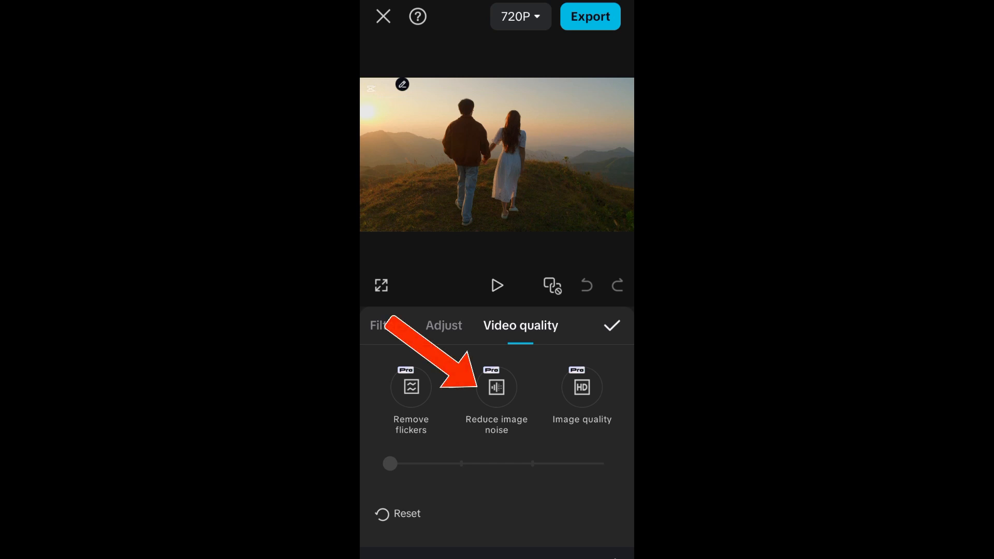
{"action": "left_click", "coordinate": [496, 386]}
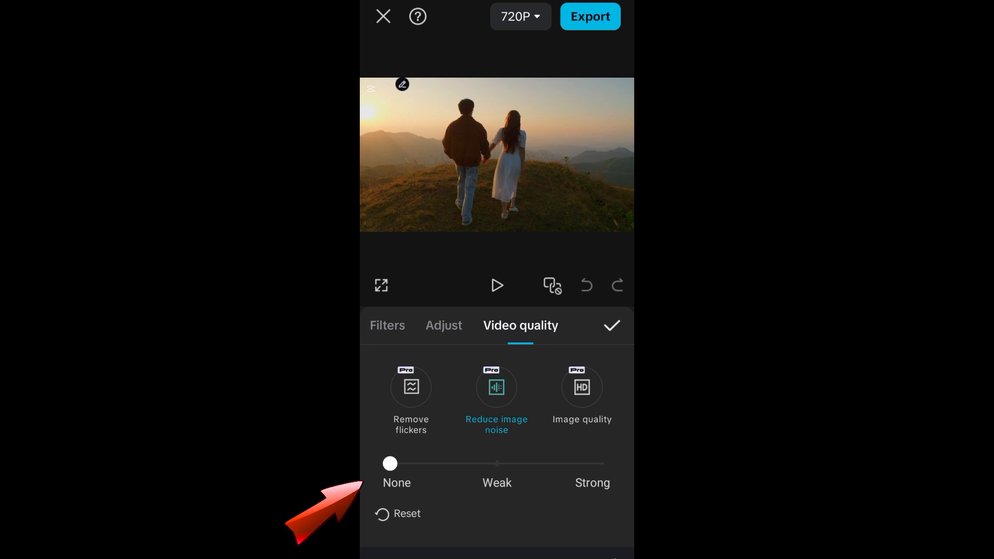
{"action": "left_click_drag", "start_coordinate": [389, 464], "coordinate": [496, 464]}
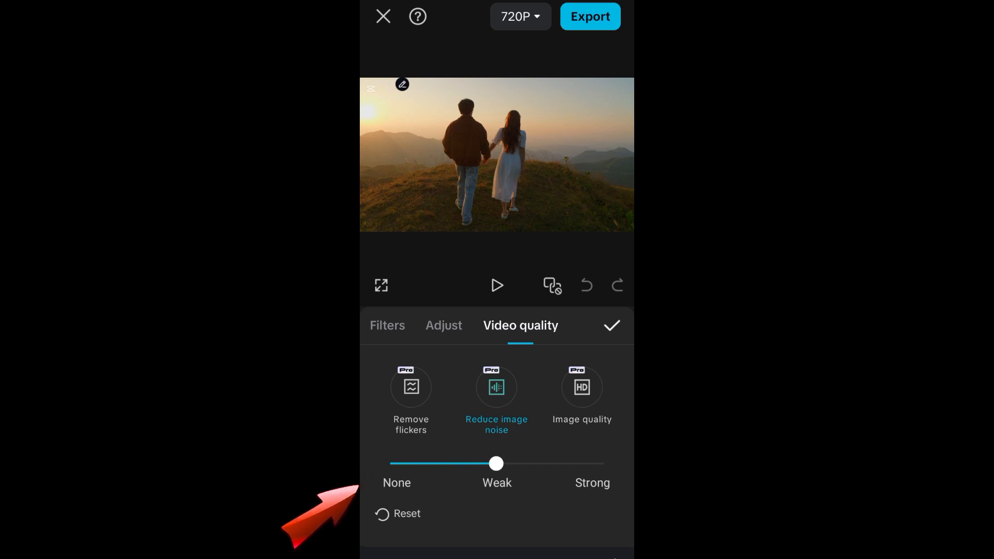
{"action": "left_click_drag", "start_coordinate": [496, 464], "coordinate": [601, 464]}
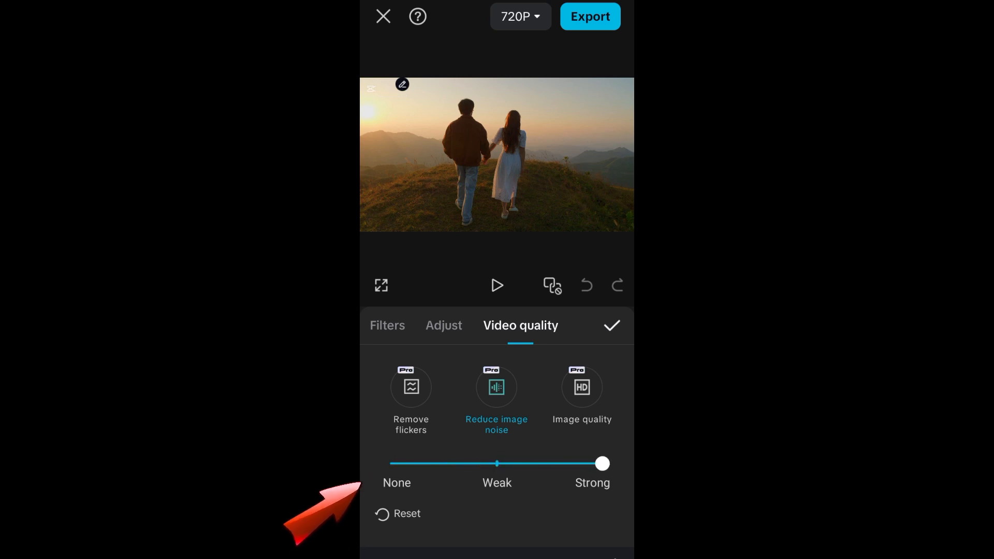
{"action": "left_click", "coordinate": [611, 325]}
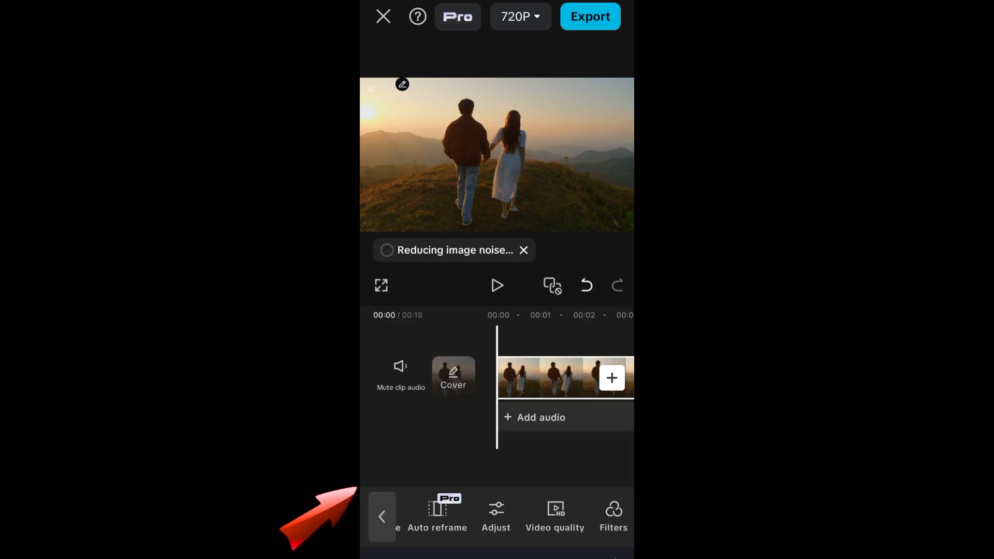
After noise reduction finishes processing, play back the cleaned-up sunset clip
{"action": "left_click", "coordinate": [498, 285]}
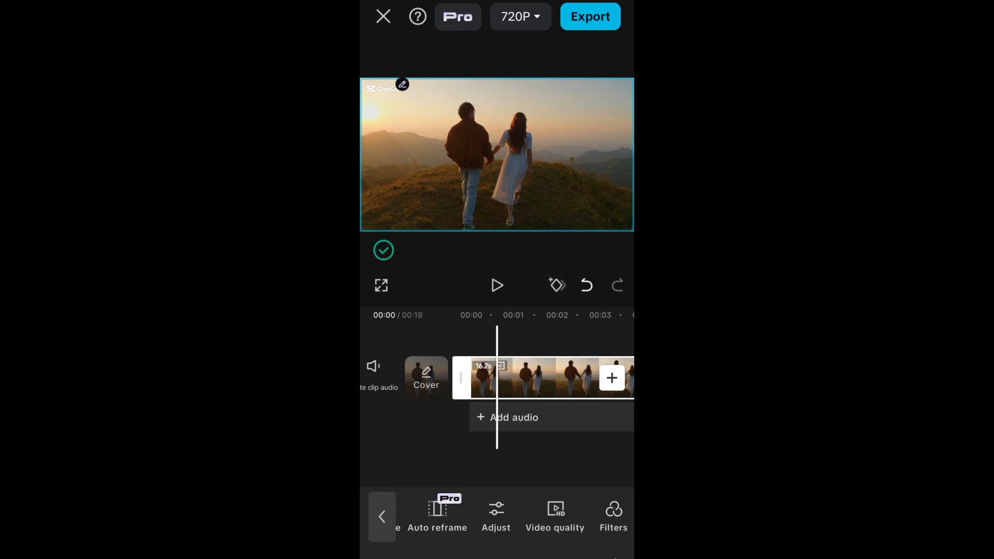
{"action": "left_click", "coordinate": [383, 250]}
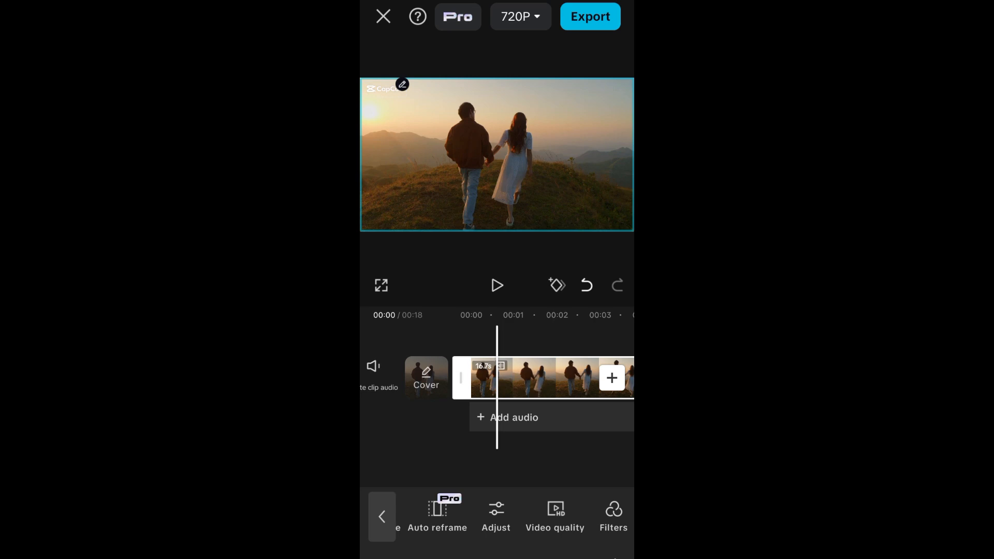
{"action": "left_click", "coordinate": [496, 286]}
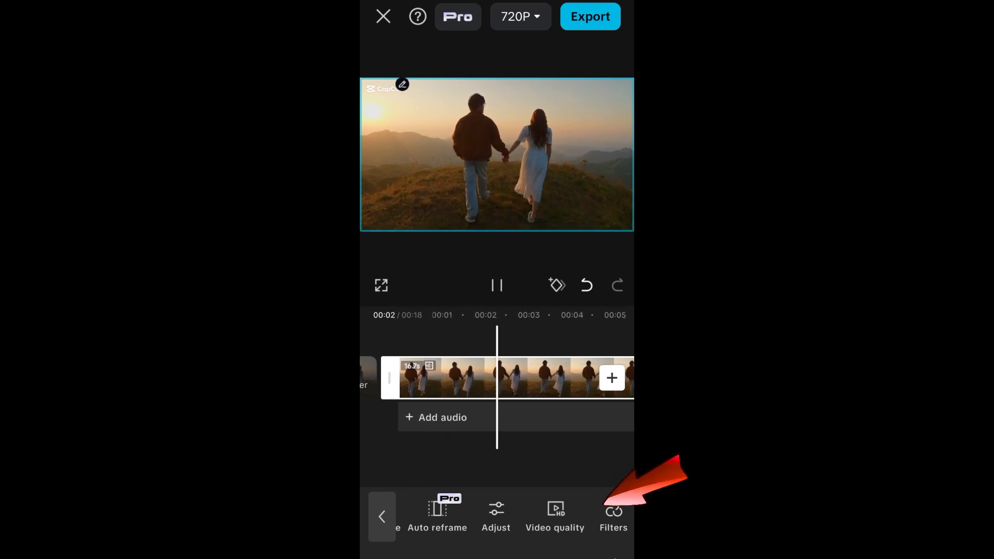